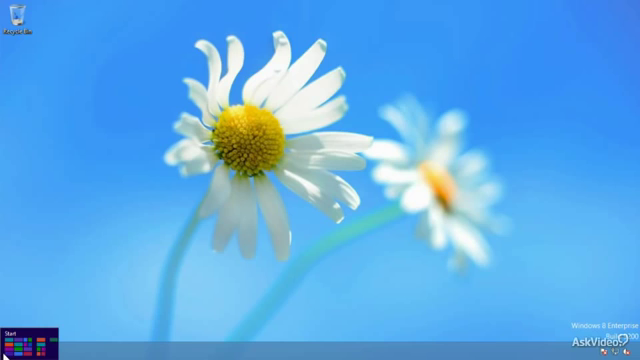
Bring up the Windows 8.1 Start screen from the desktop's bottom-left corner
{"action": "left_click", "coordinate": [10, 338]}
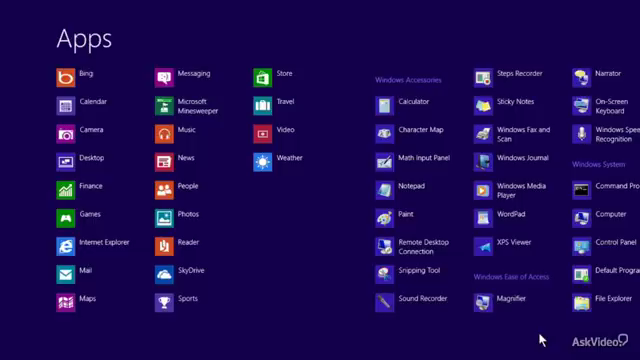
{"action": "mouse_move", "coordinate": [262, 192]}
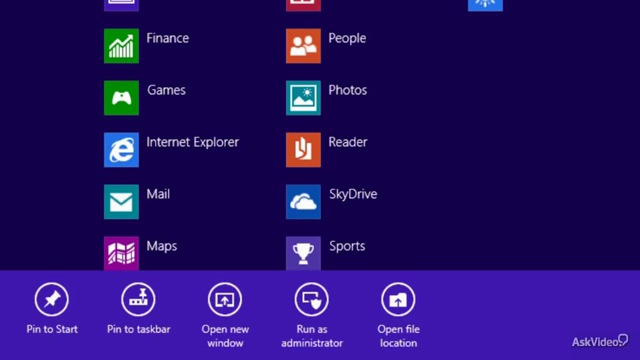
{"action": "mouse_move", "coordinate": [348, 192]}
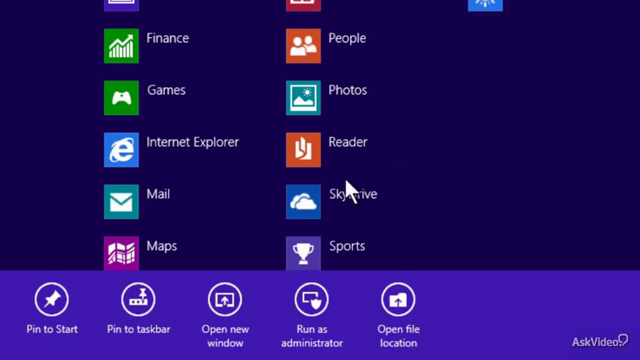
{"action": "mouse_move", "coordinate": [136, 318]}
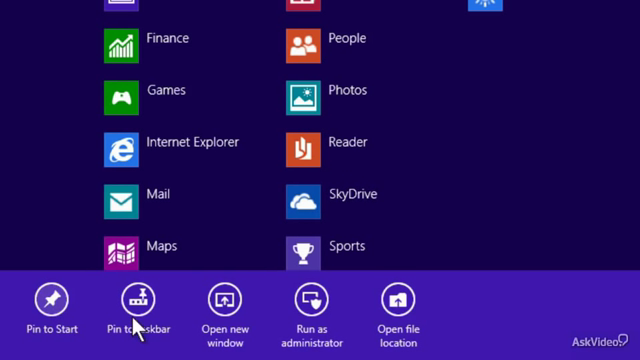
{"action": "mouse_move", "coordinate": [236, 304]}
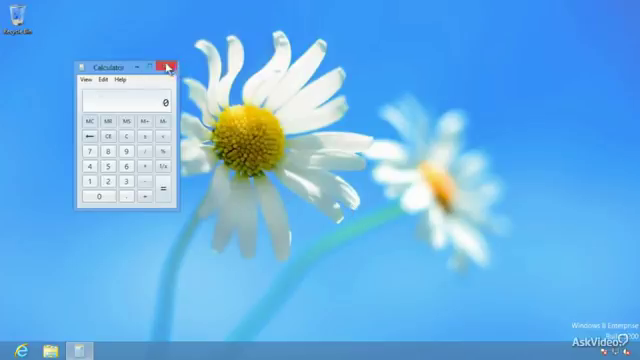
{"action": "mouse_move", "coordinate": [172, 66]}
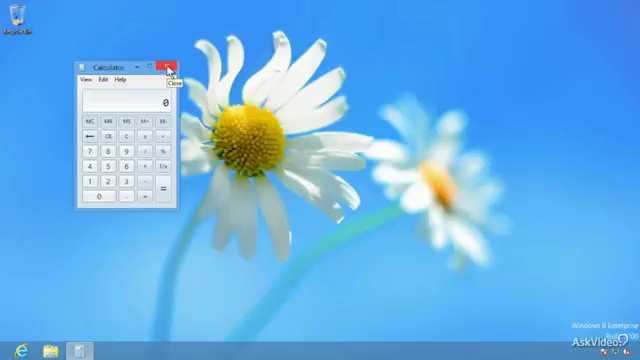
Close the Calculator window, leaving the desktop empty
{"action": "left_click", "coordinate": [176, 62]}
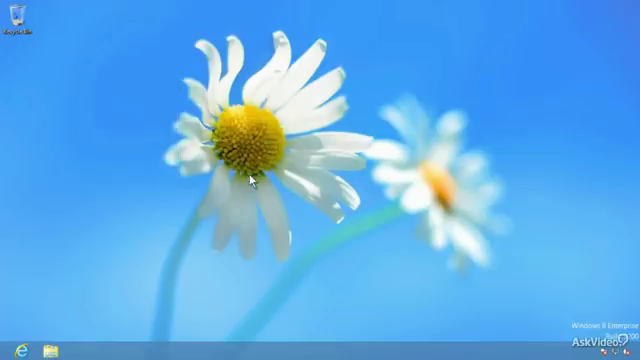